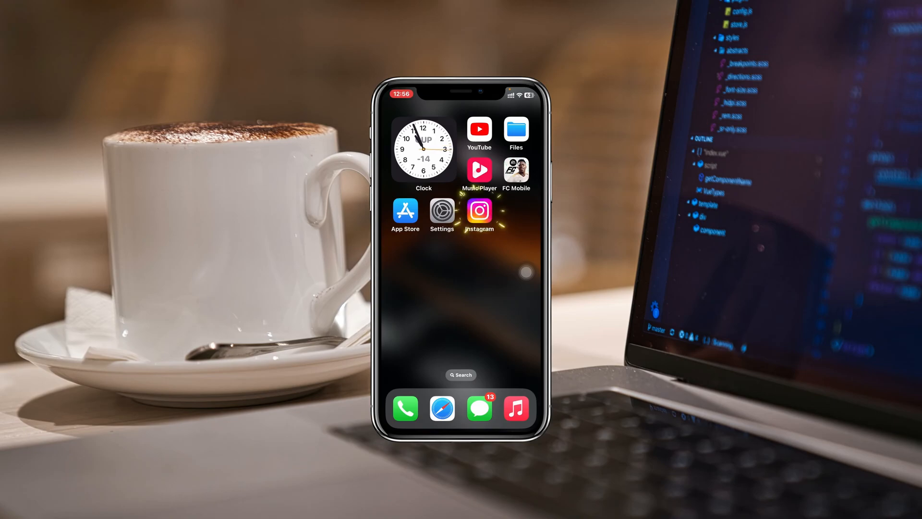
- Launch Instagram and attempt to log into the saved account
left_click(478, 211)
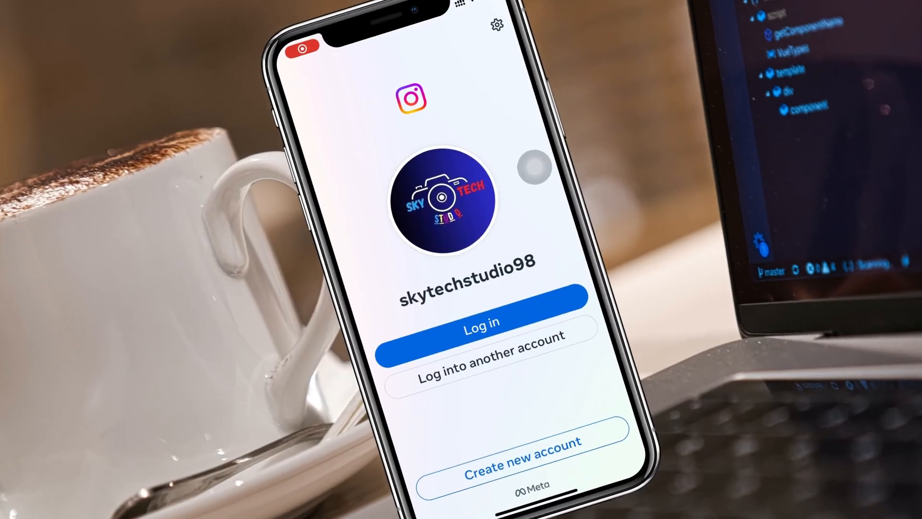
left_click(480, 320)
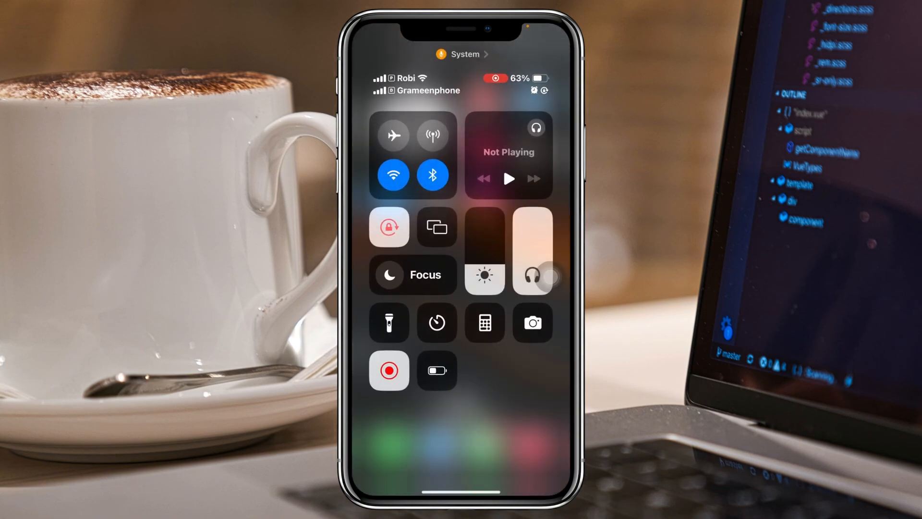
- Toggle Airplane Mode on and back off to reset the phone's connections
left_click(391, 134)
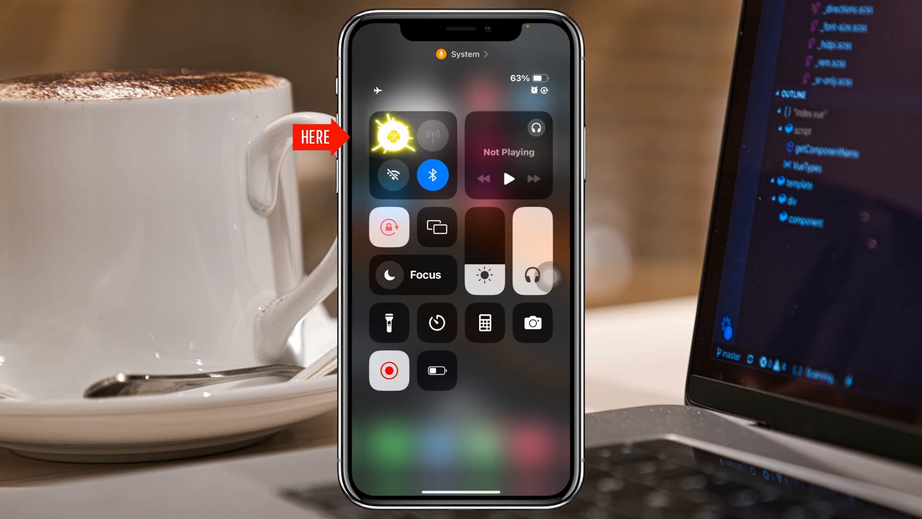
left_click(394, 135)
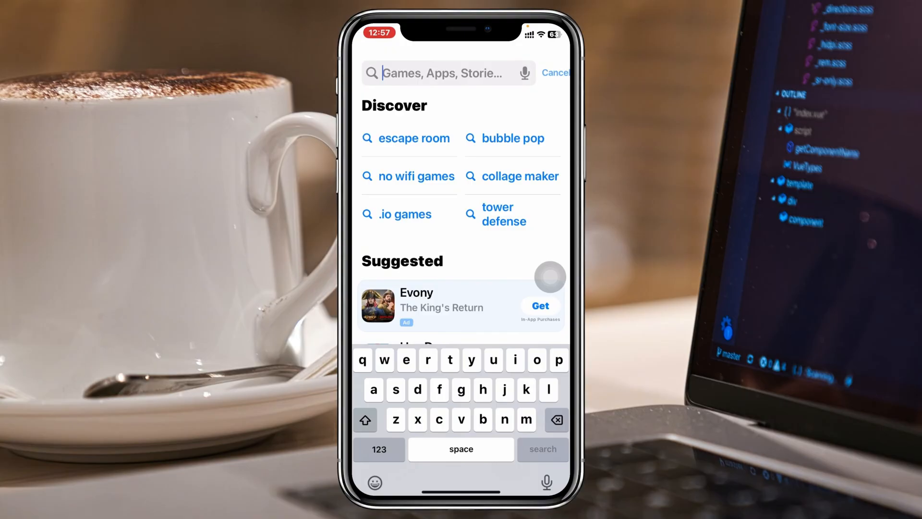
- Search the App Store for 'ins', select Instagram and confirm it is already up to date
type("ins")
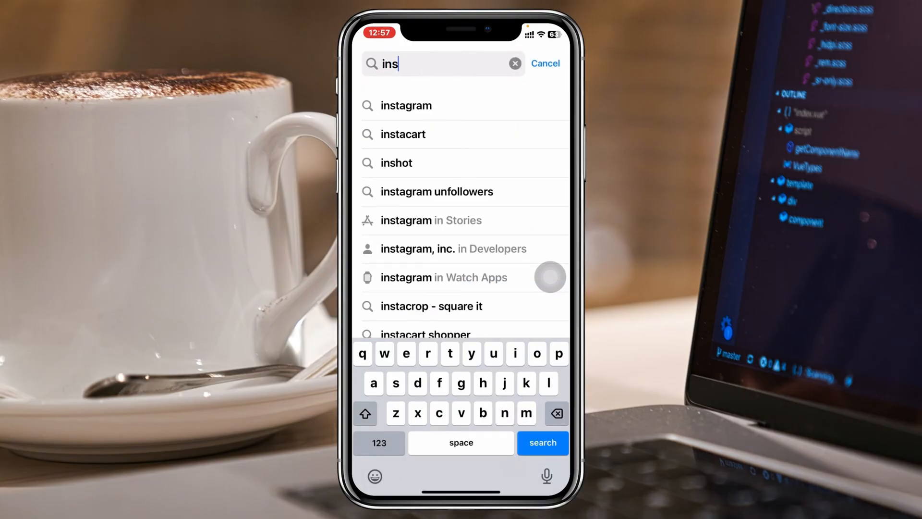
left_click(405, 106)
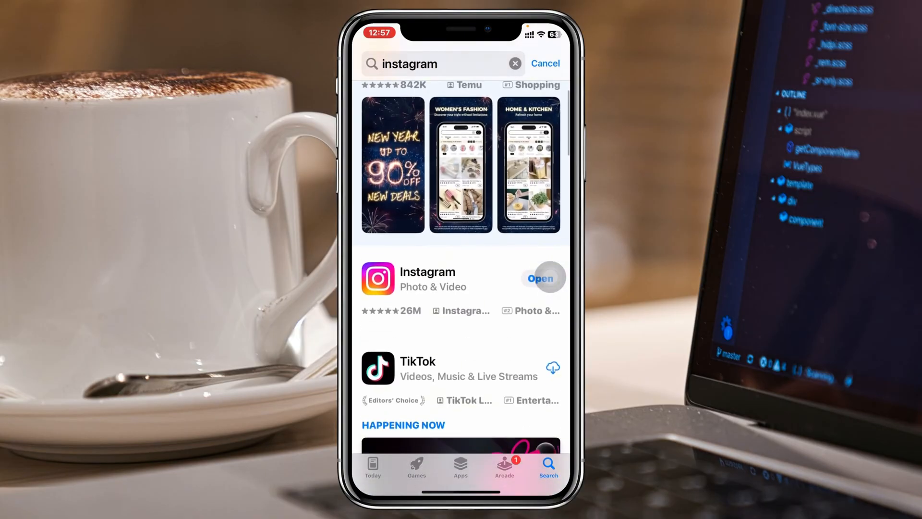
left_click(427, 272)
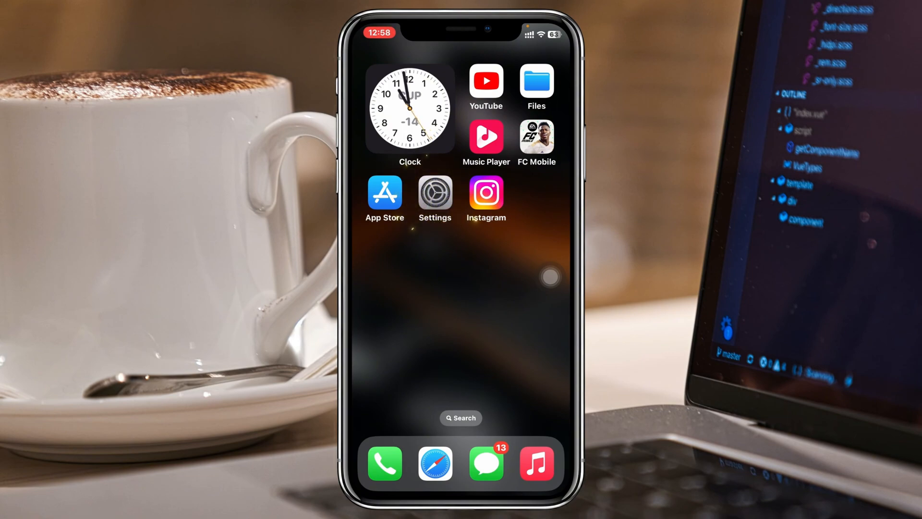
- Enable Instagram's switch in the Cellular list so it can use cellular data
left_click(434, 192)
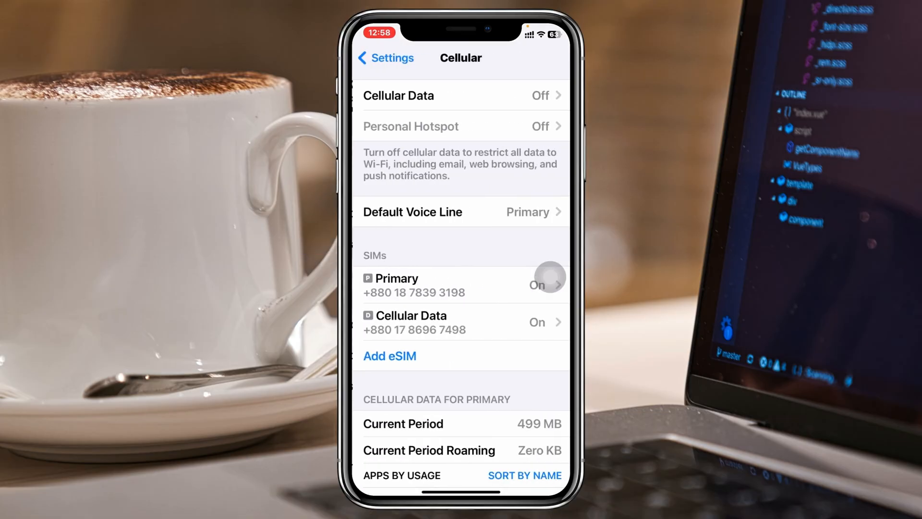
scroll("down", 3)
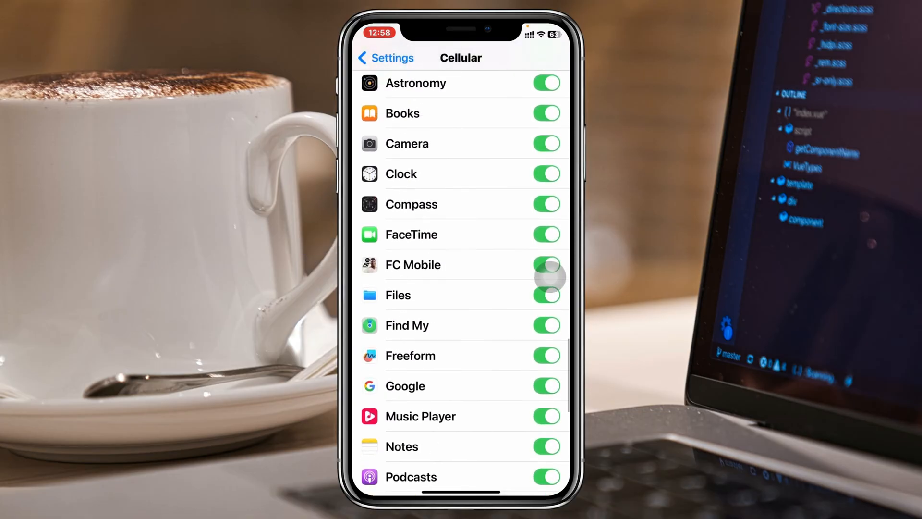
scroll("down", 3)
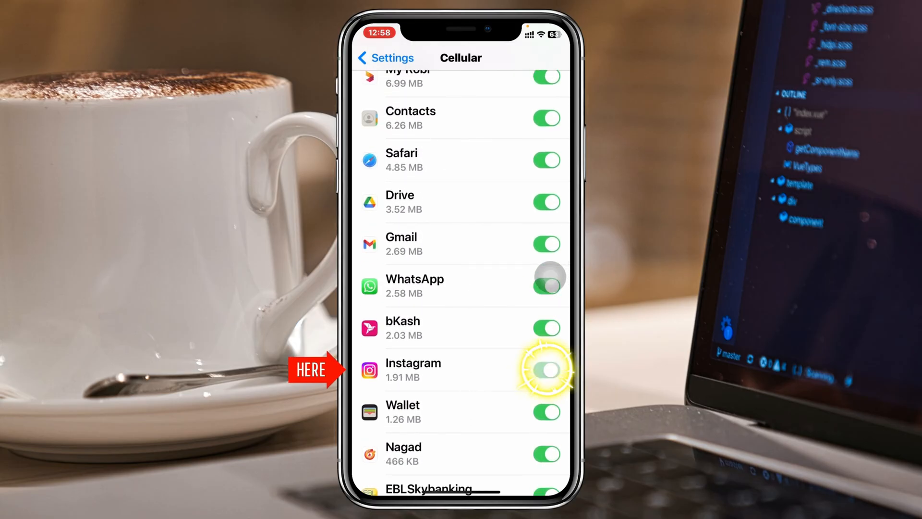
left_click(546, 370)
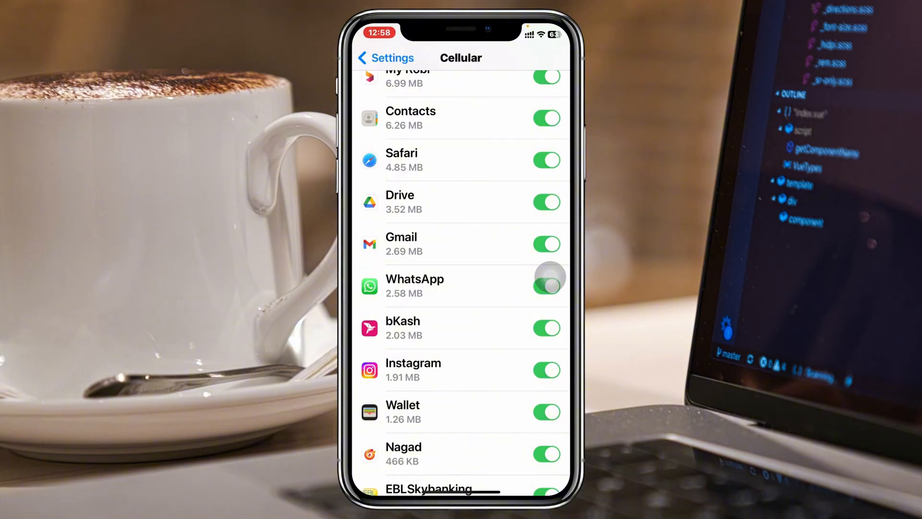
left_click(385, 58)
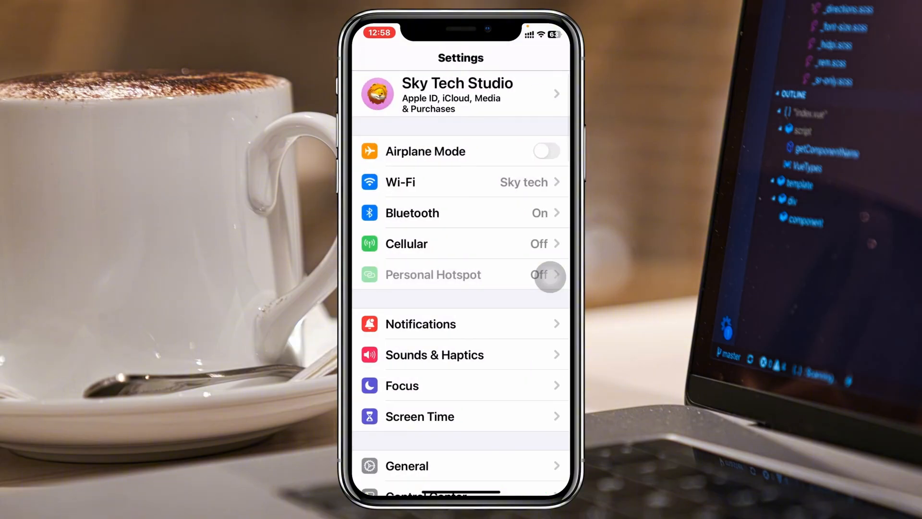
- Under General > Background App Refresh, switch on refresh for Instagram
scroll("down", 3)
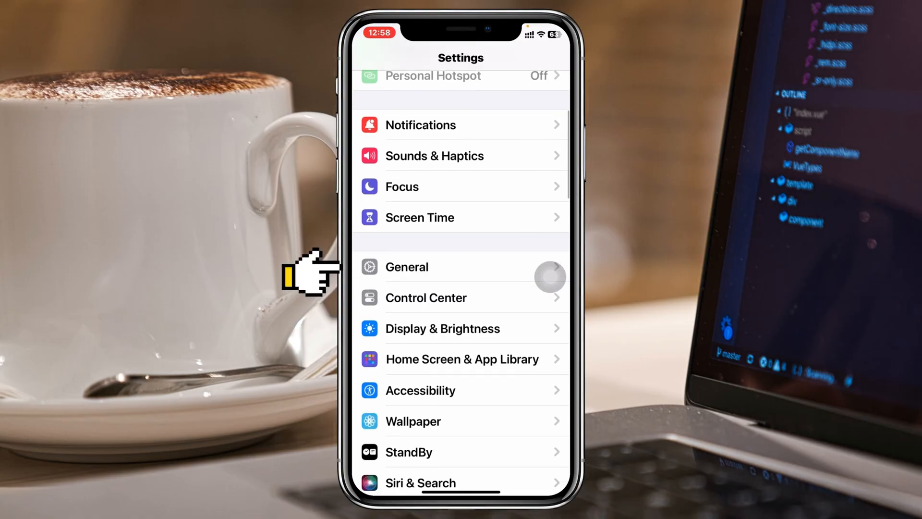
left_click(406, 266)
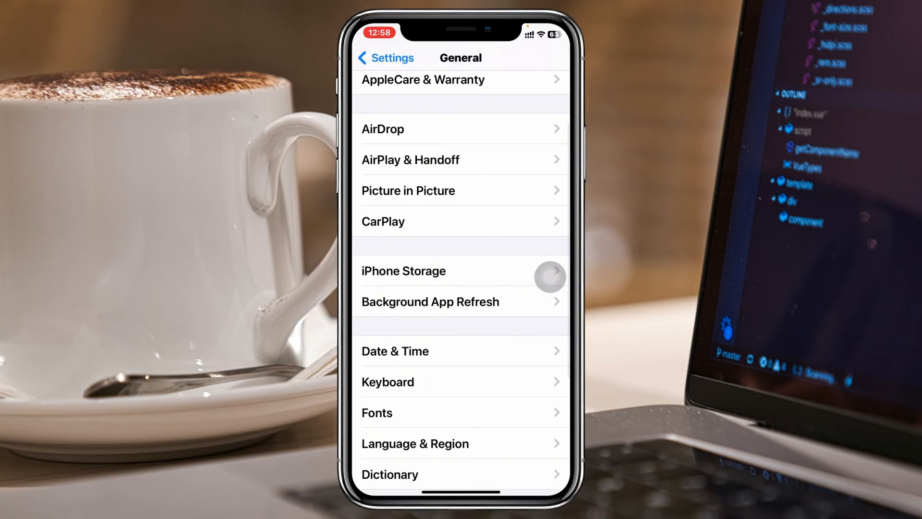
left_click(430, 300)
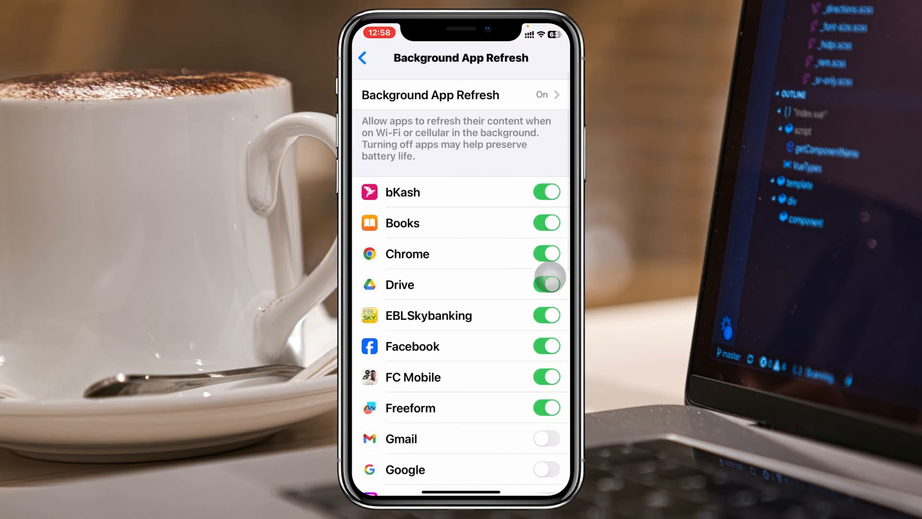
left_click(460, 95)
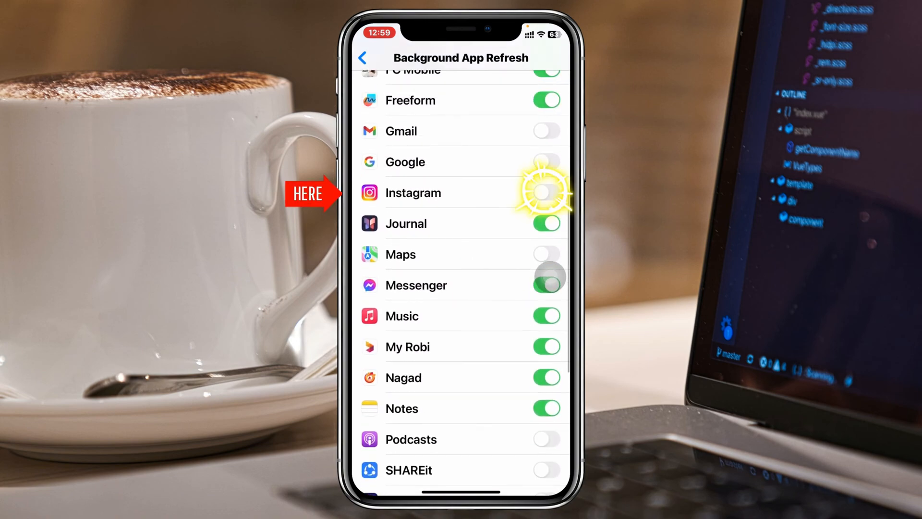
left_click(545, 192)
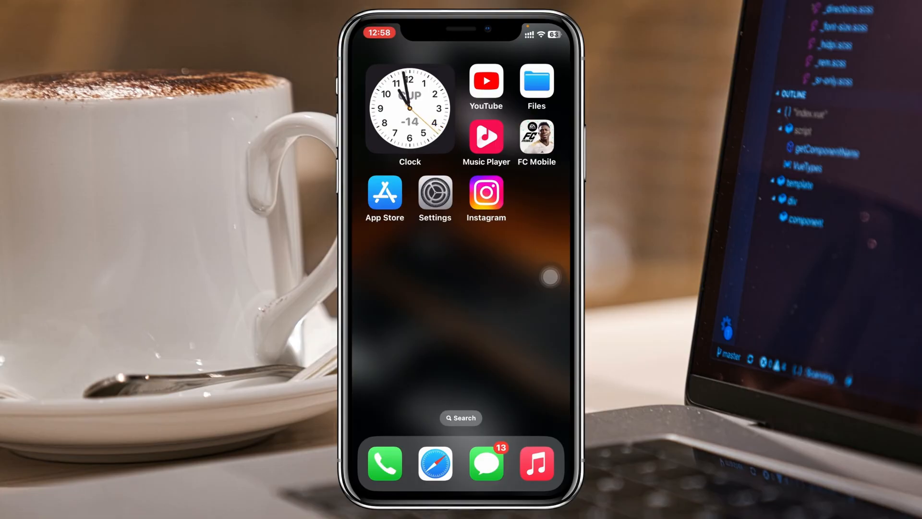
- Navigate Settings > General to the iPhone Storage overview of app sizes
left_click(434, 192)
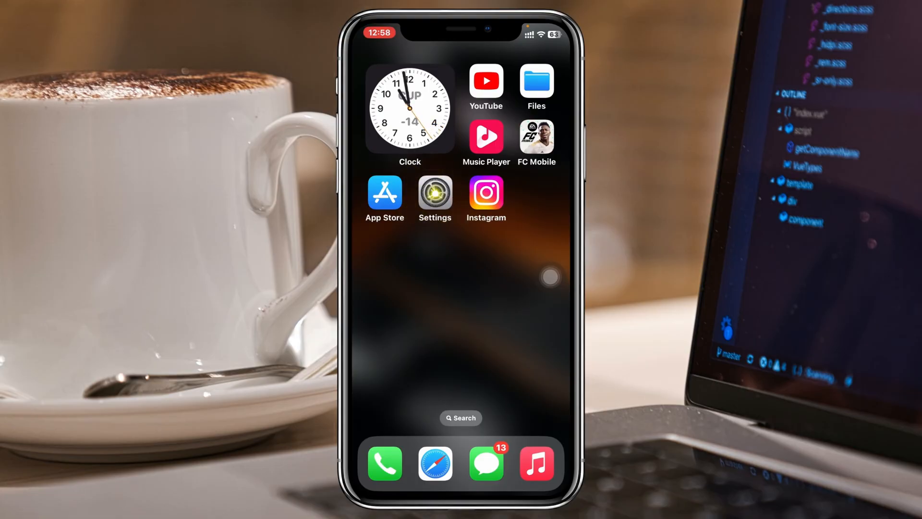
left_click(434, 193)
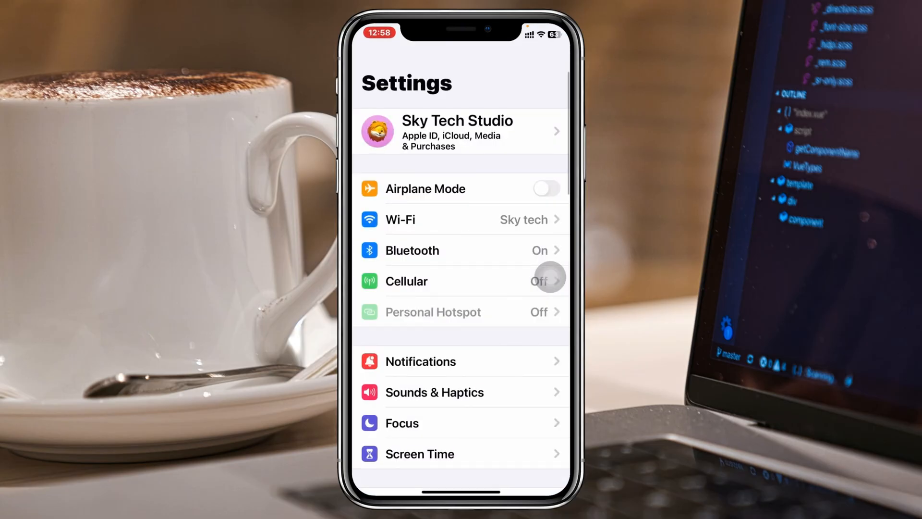
scroll("down", 3)
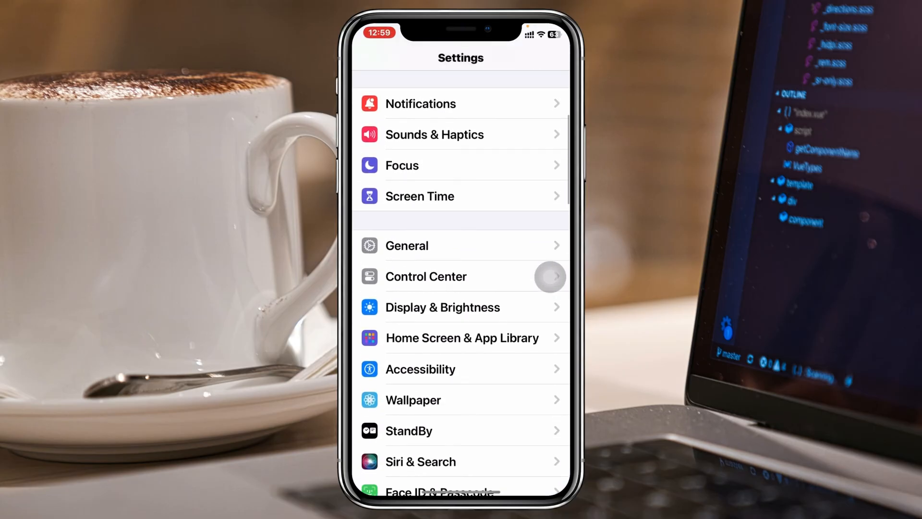
left_click(406, 245)
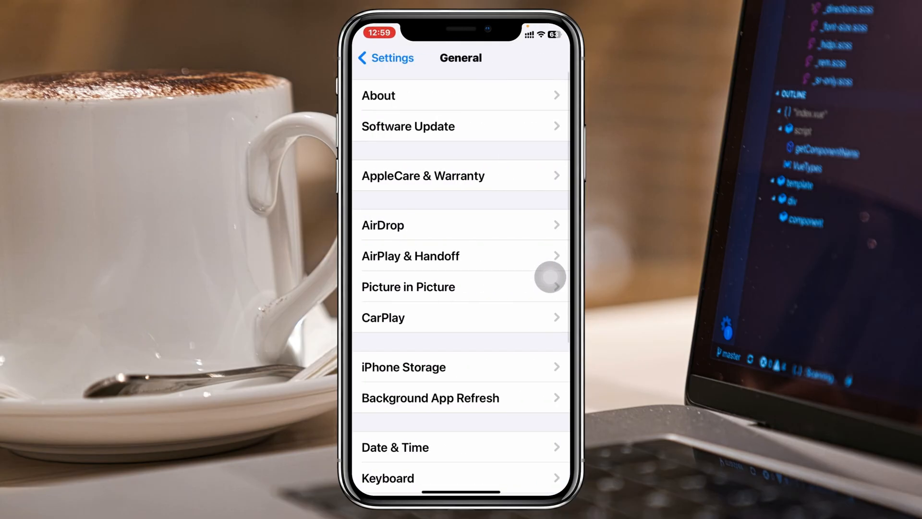
scroll("down", 3)
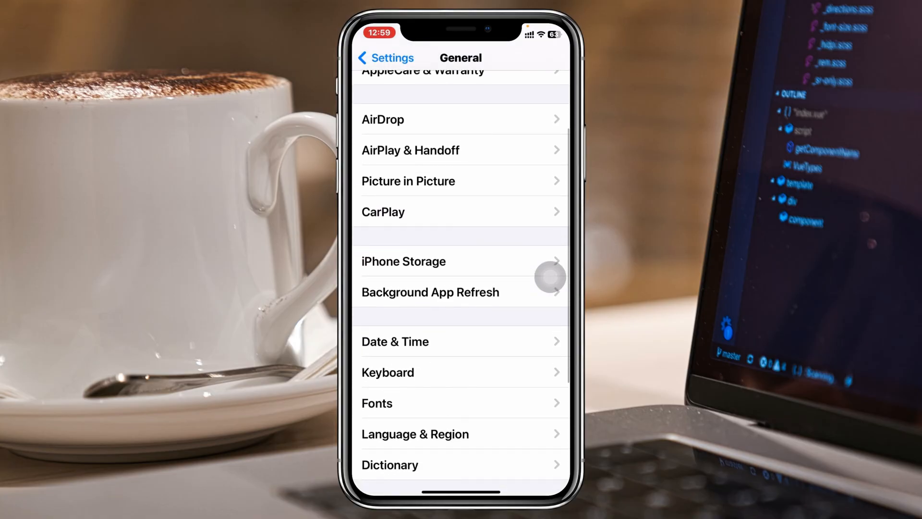
left_click(403, 261)
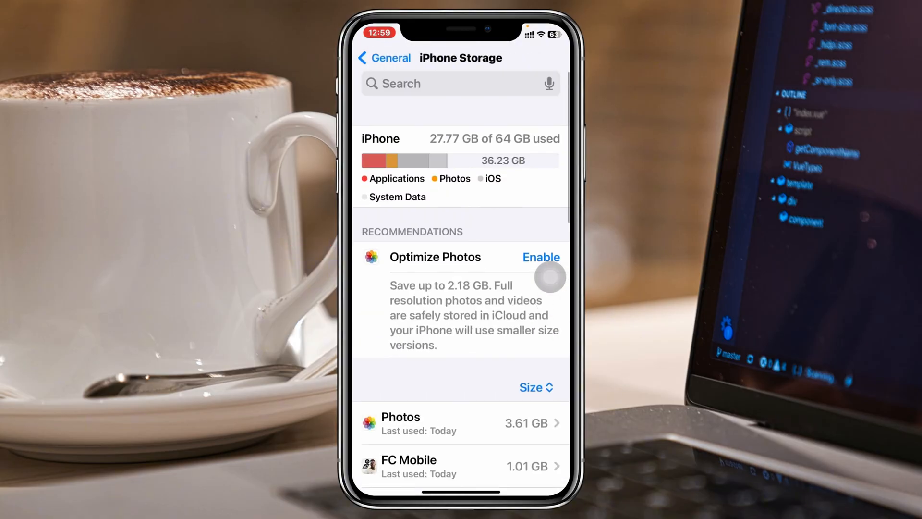
- Find Instagram via 'Ins' in iPhone Storage and offload it, keeping documents and data
type("Ins")
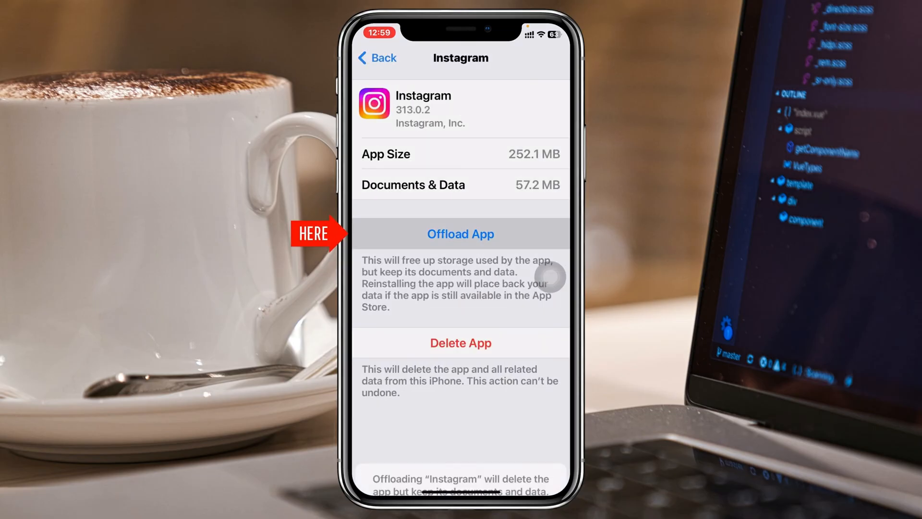
left_click(460, 234)
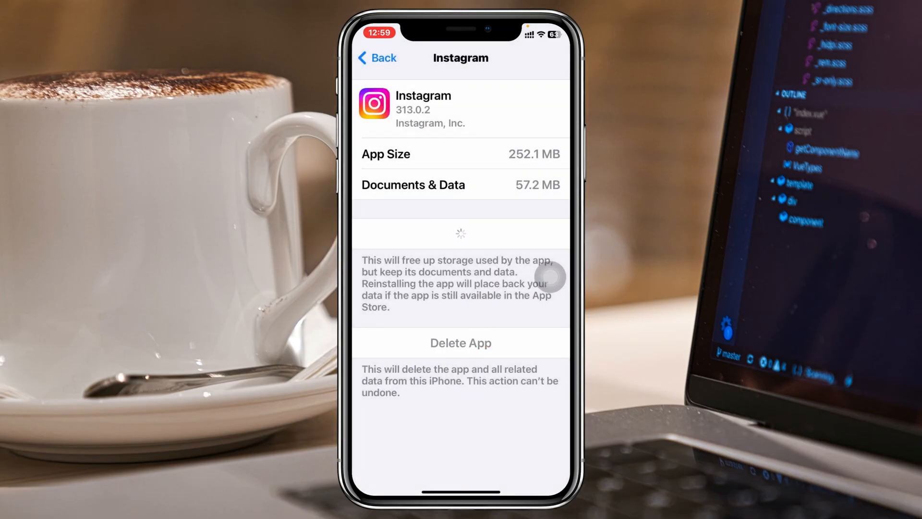